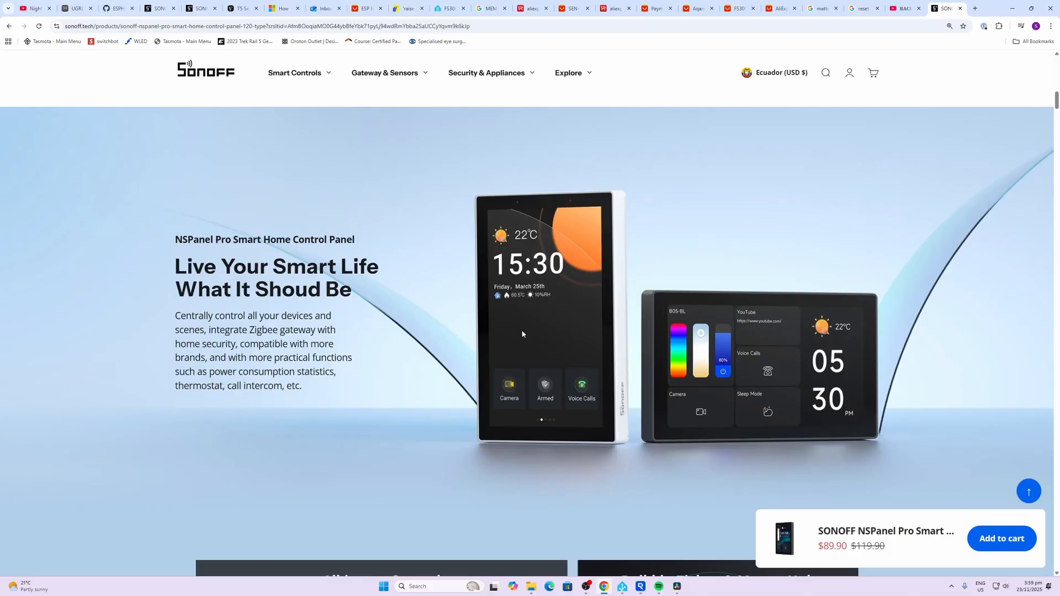
mouse_move(562, 338)
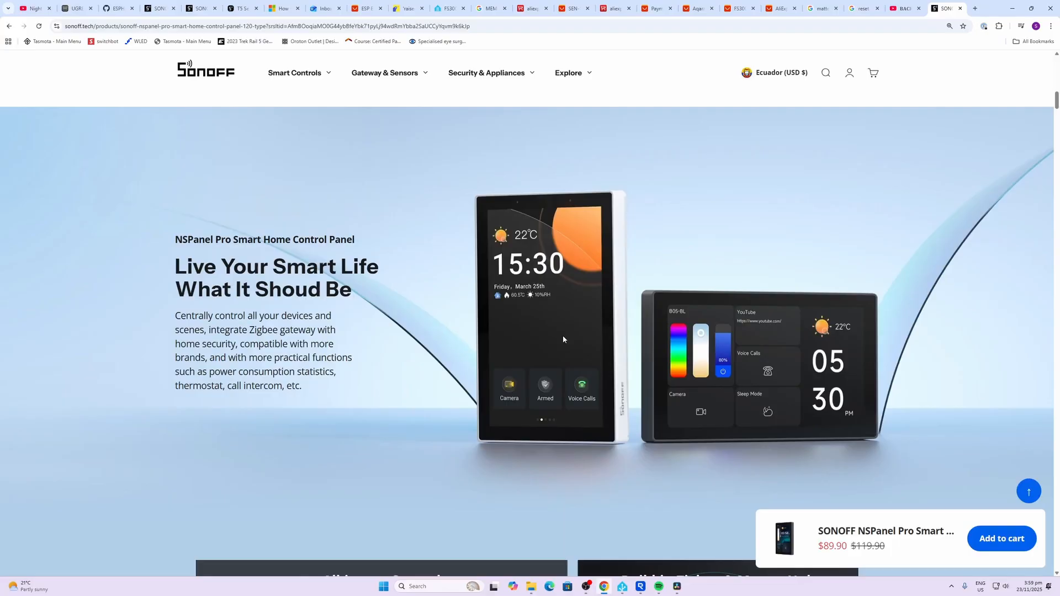
scroll("down", 3)
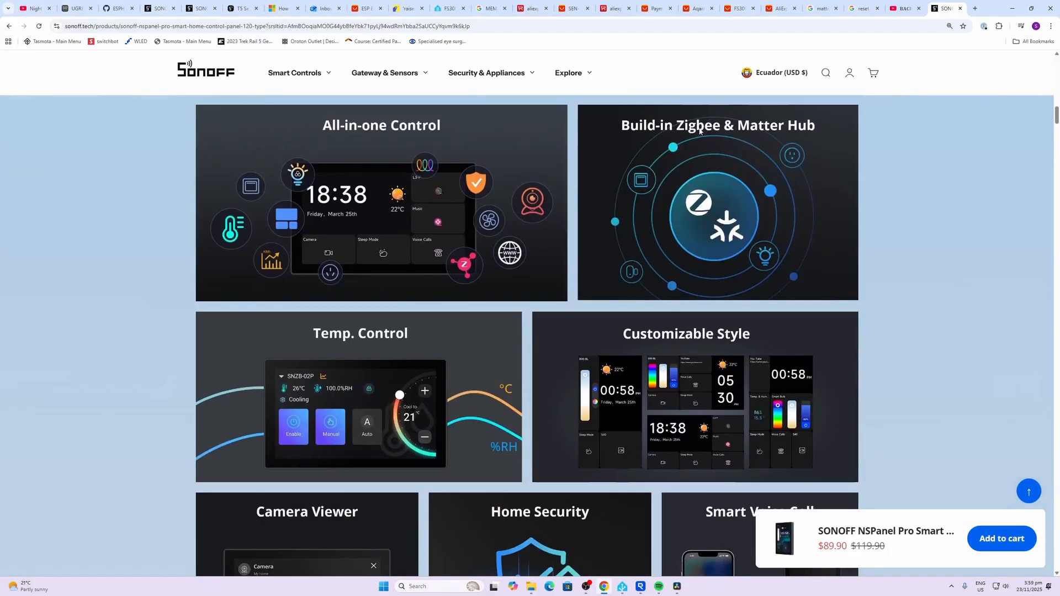
mouse_move(685, 285)
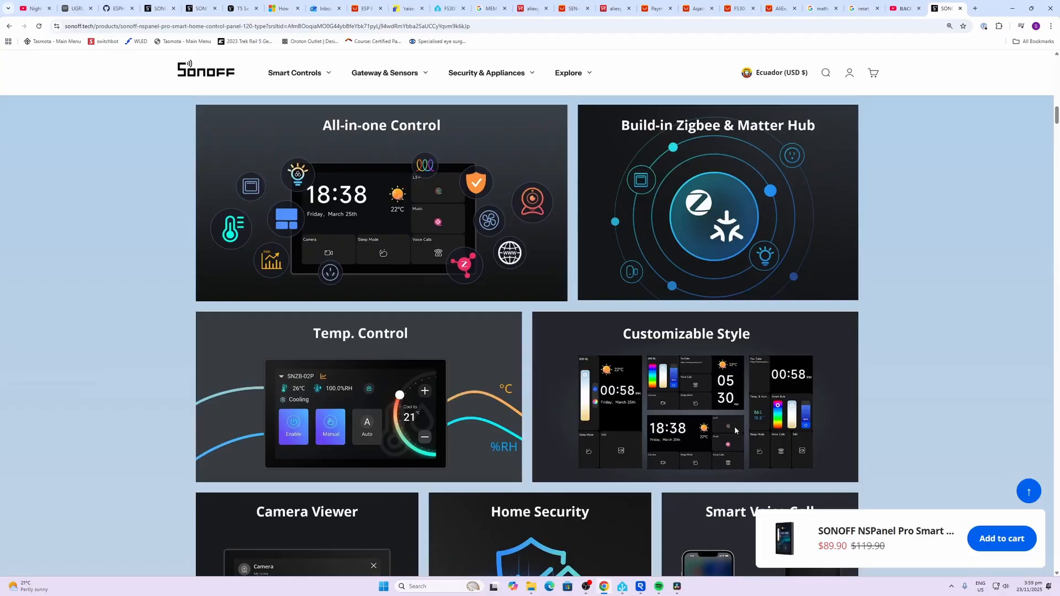
mouse_move(604, 384)
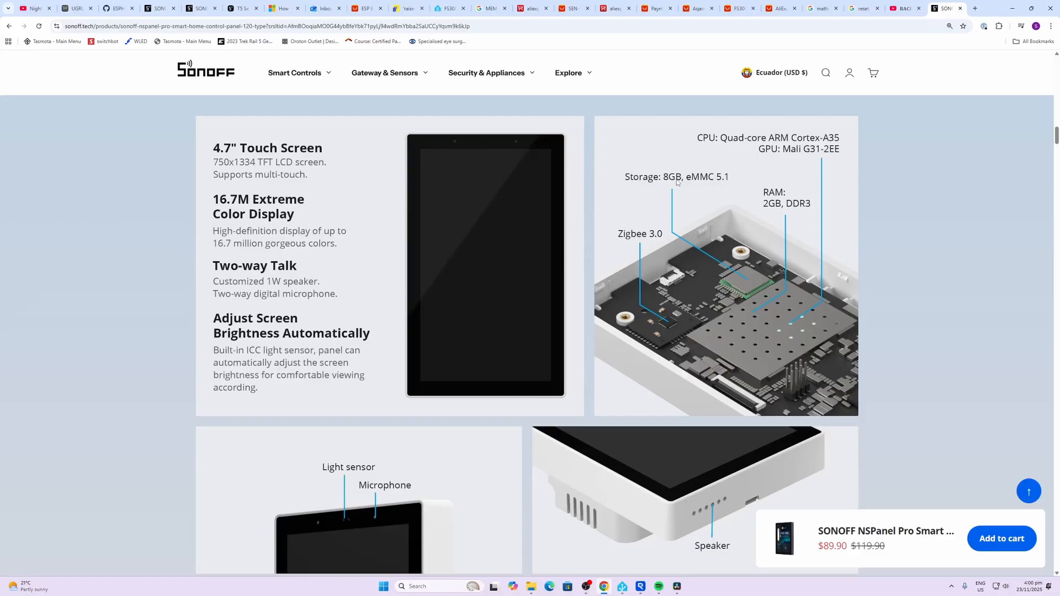
mouse_move(775, 209)
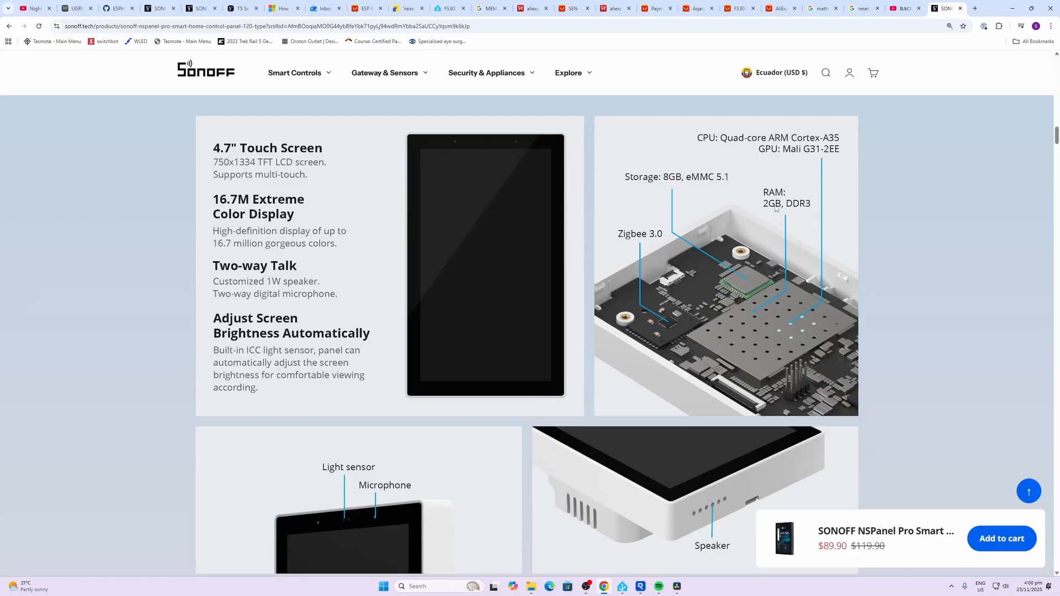
mouse_move(812, 210)
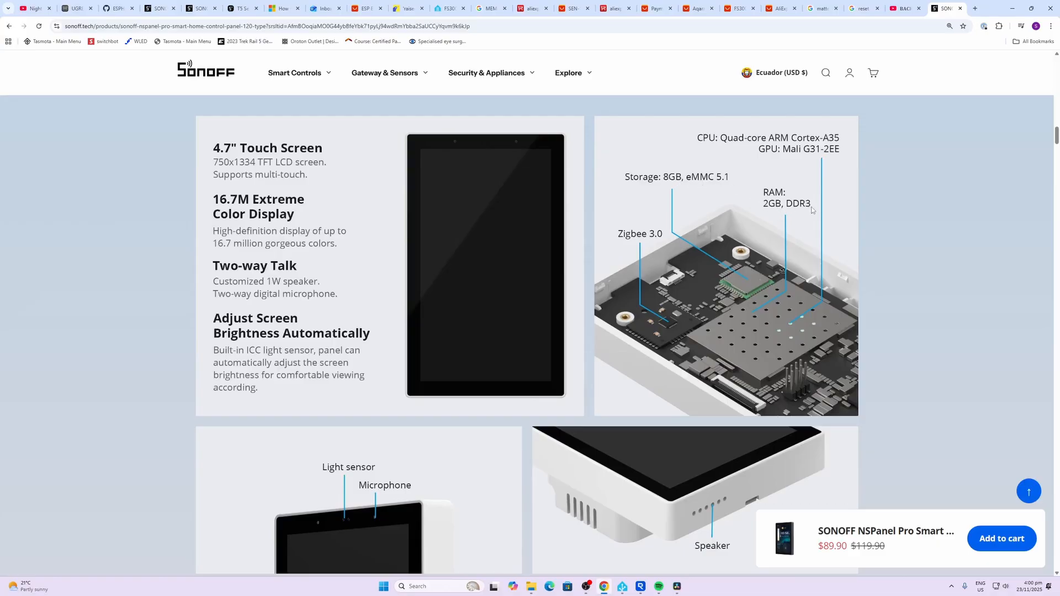
mouse_move(637, 288)
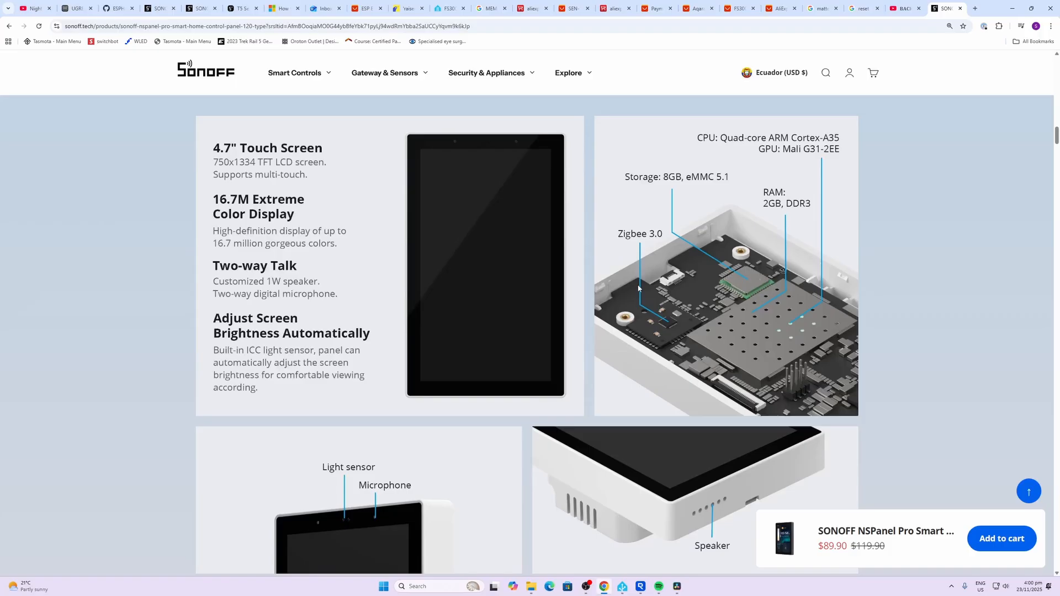
mouse_move(229, 157)
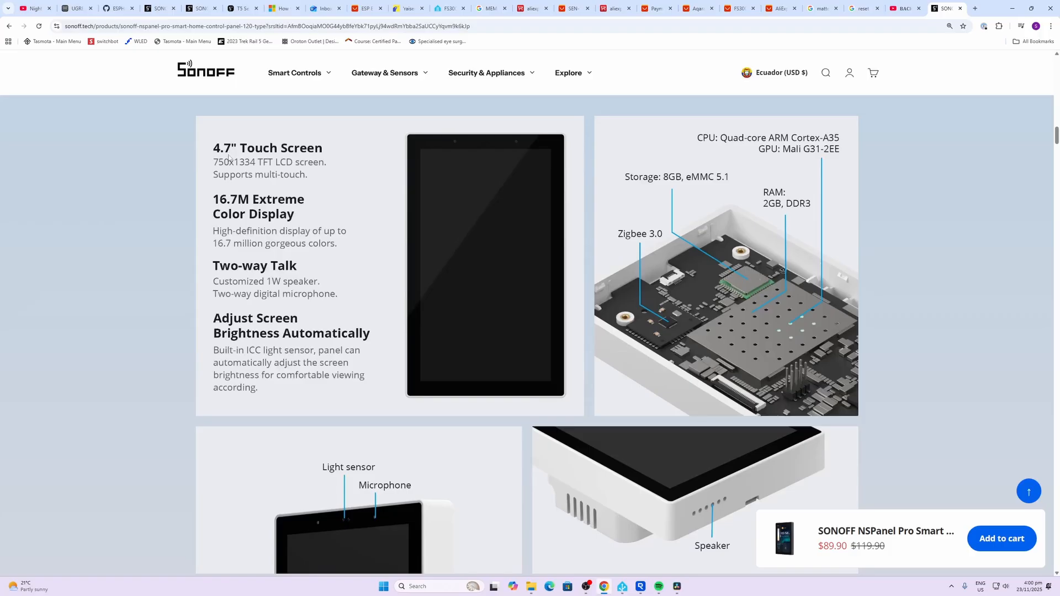